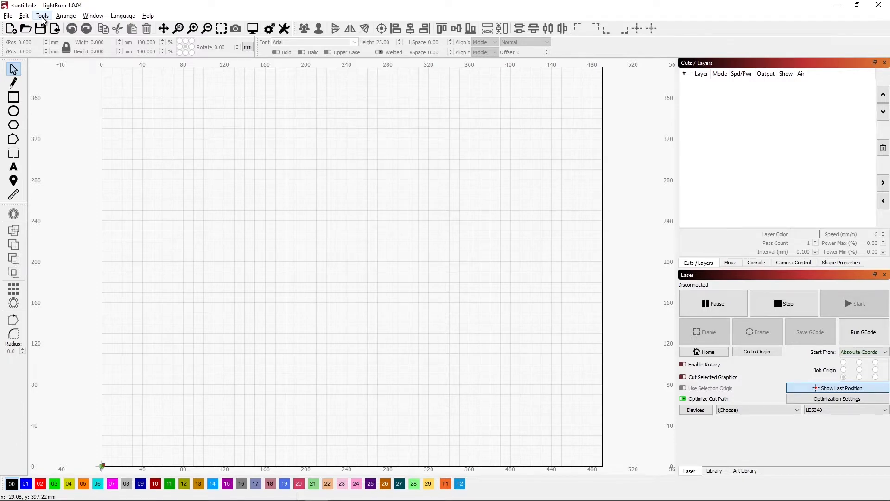
# Create a QR code from the Tools menu and draw its square area on the canvas
pyautogui.click(41, 15)
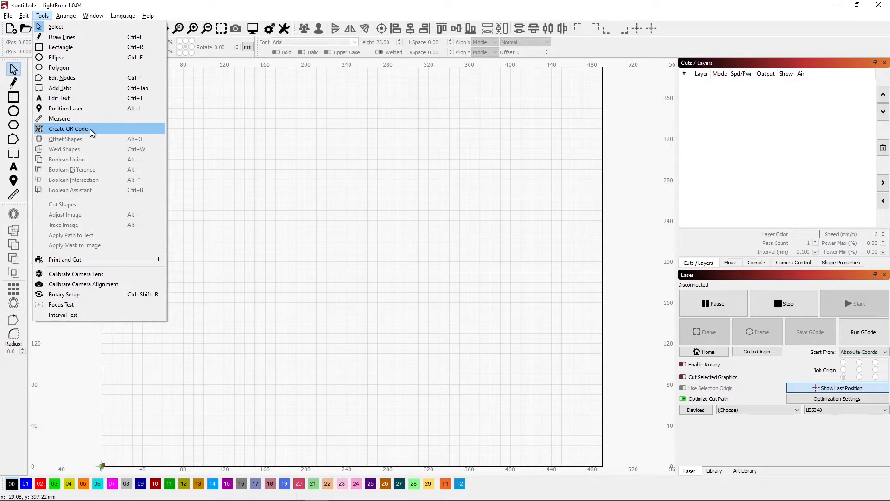
pyautogui.click(68, 128)
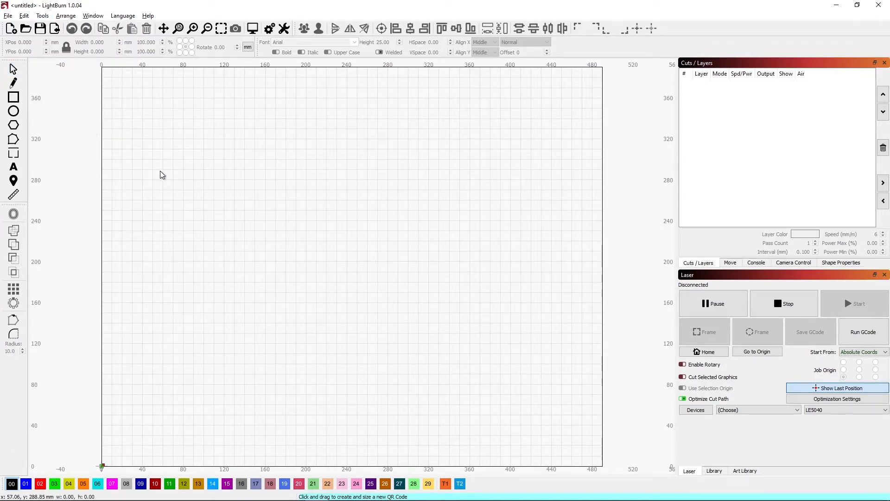
pyautogui.moveTo(184, 234)
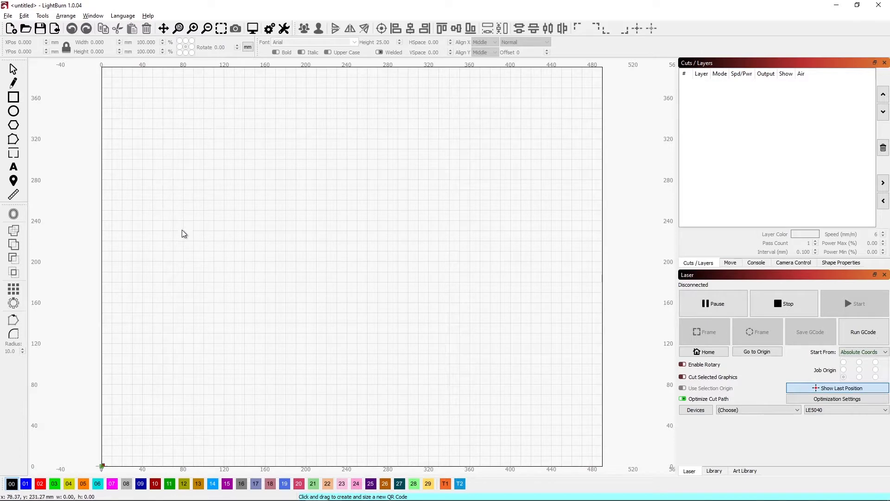
pyautogui.moveTo(183, 206); pyautogui.dragTo(390, 415)
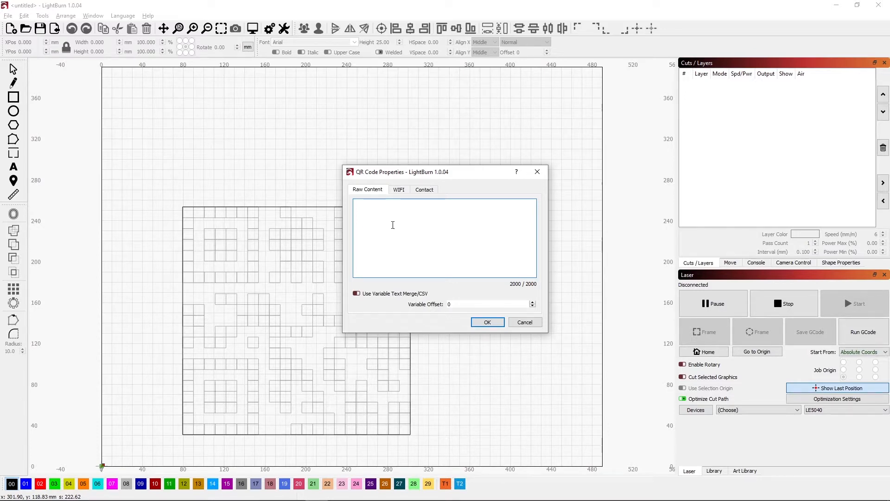
# Browse the QR content types, viewing the Wi-Fi fields and then the Contact fields
pyautogui.click(399, 189)
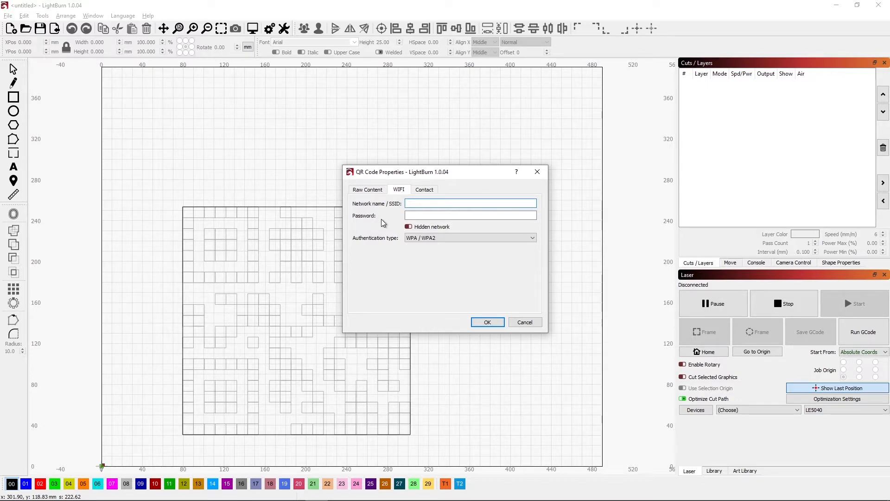
pyautogui.click(470, 203)
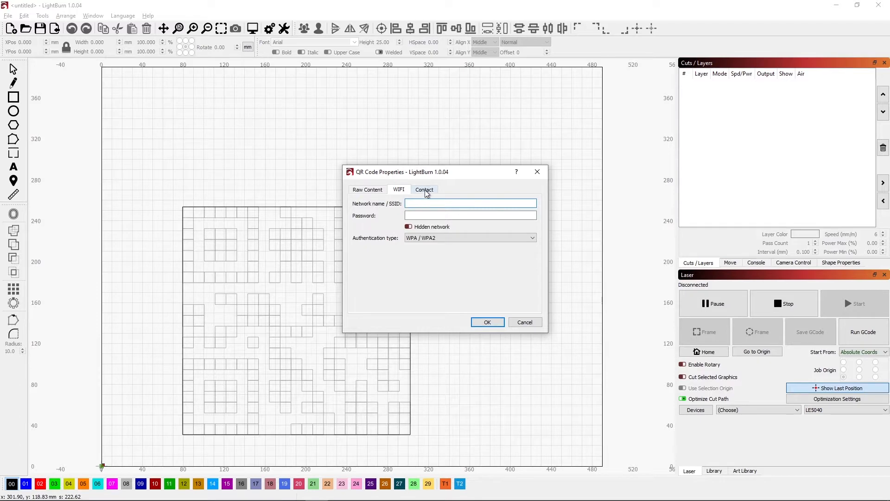
pyautogui.click(424, 189)
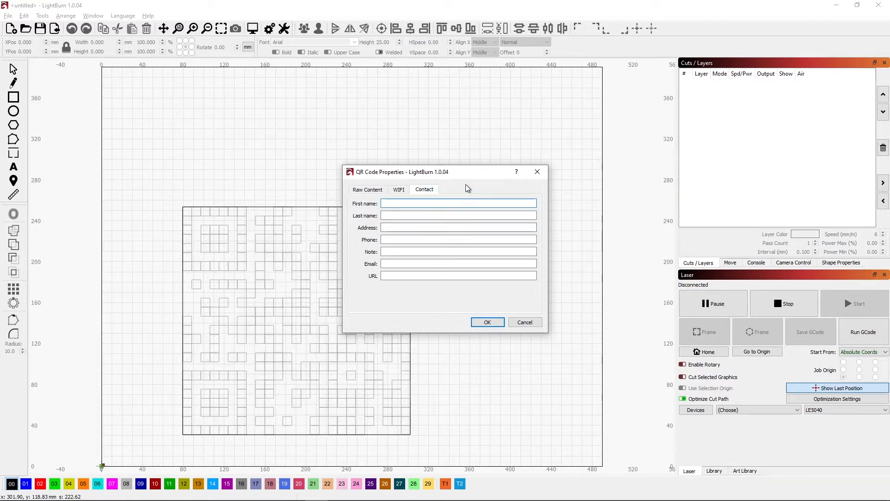
# Leave the Contact fields and return to the Wi-Fi fields with the network name selected
pyautogui.click(457, 203)
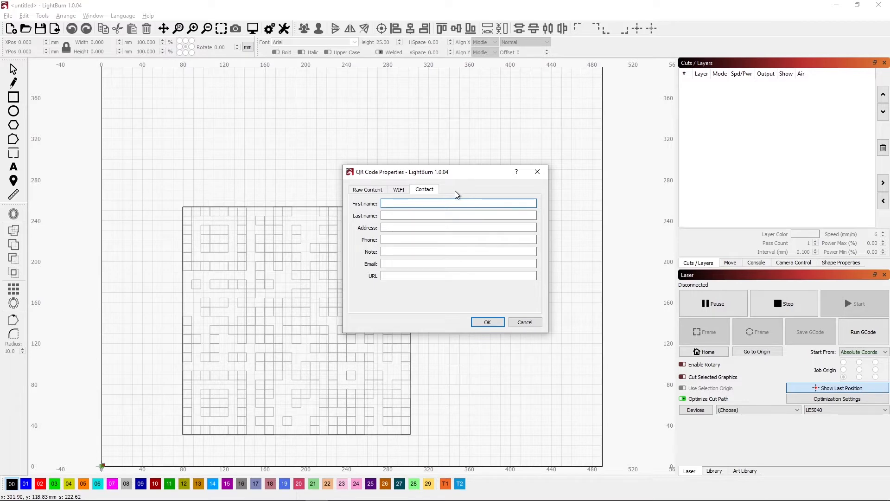
pyautogui.click(457, 203)
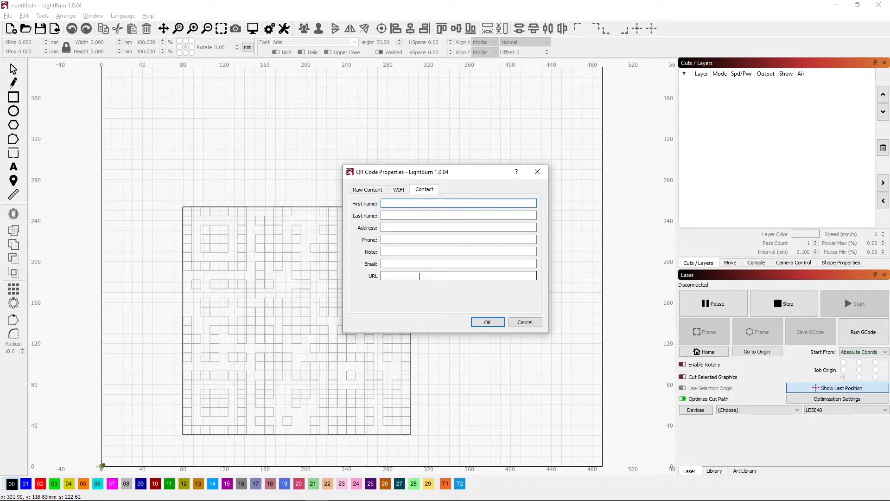
pyautogui.click(398, 189)
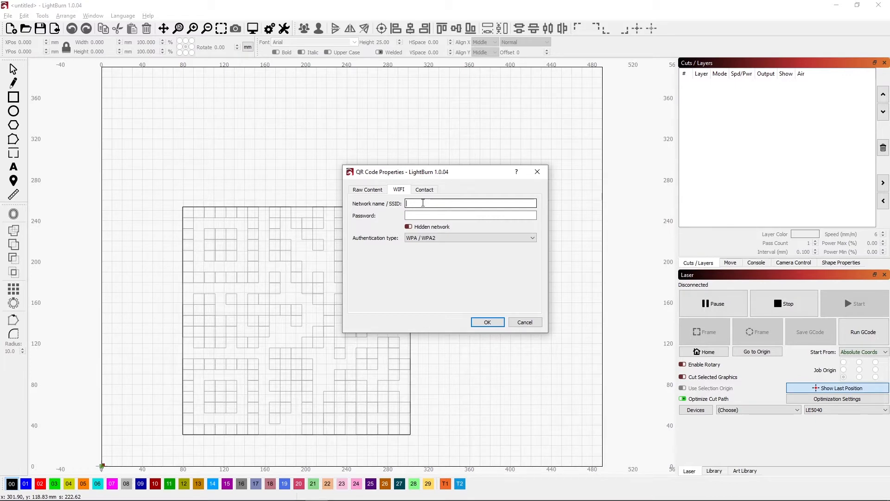
pyautogui.write('MYSECRETN')
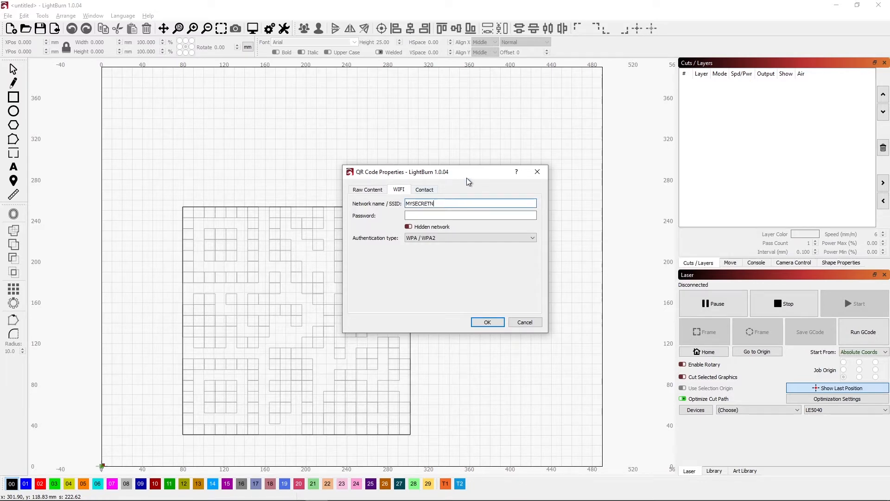
pyautogui.write('ETWORK')
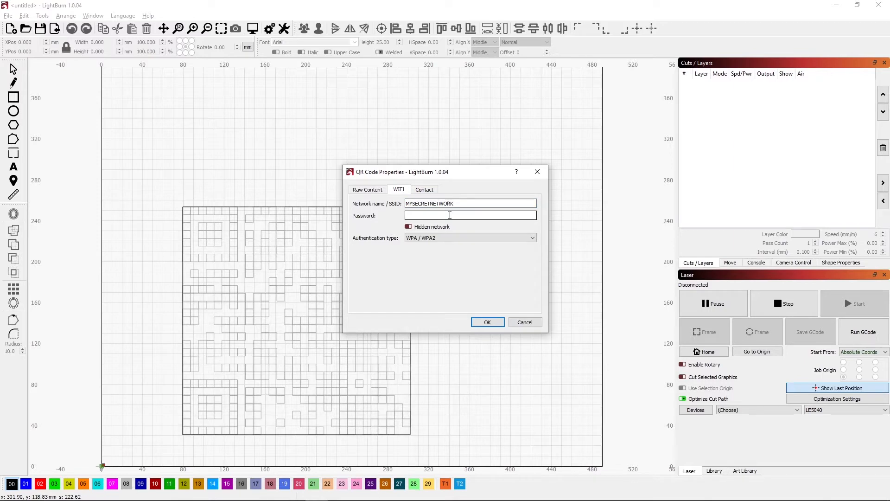
pyautogui.click(470, 215)
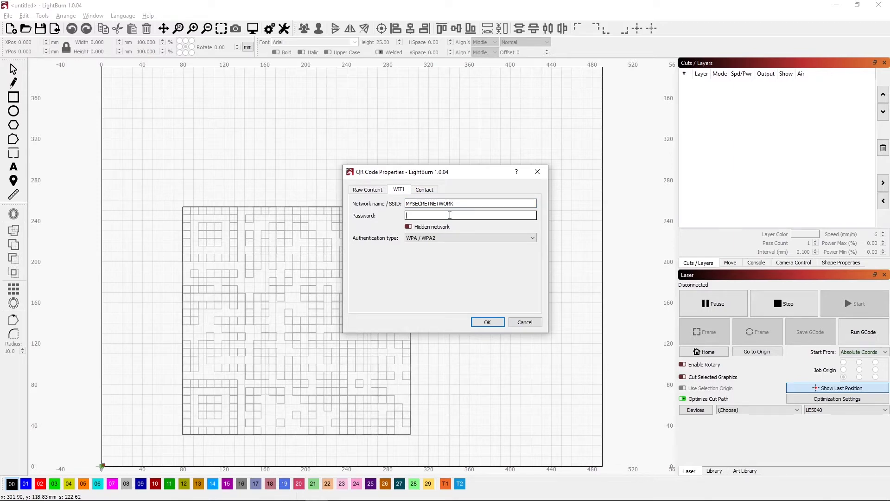
pyautogui.write('1230')
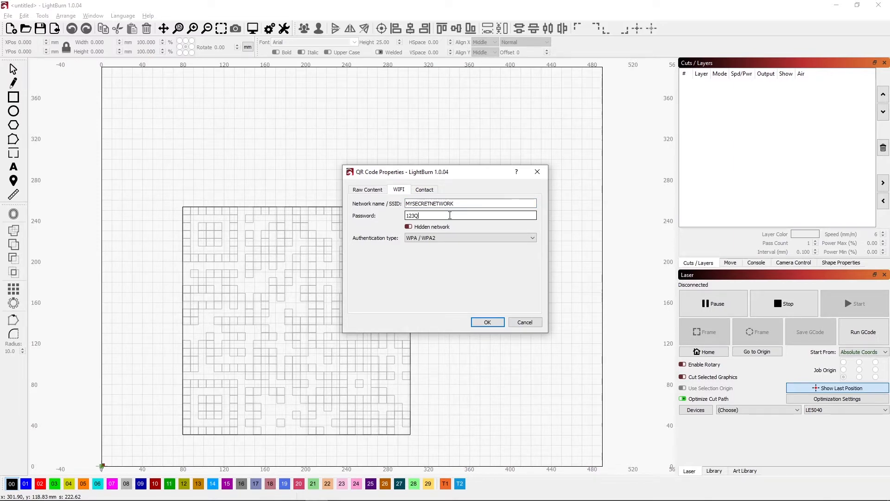
pyautogui.write('WER')
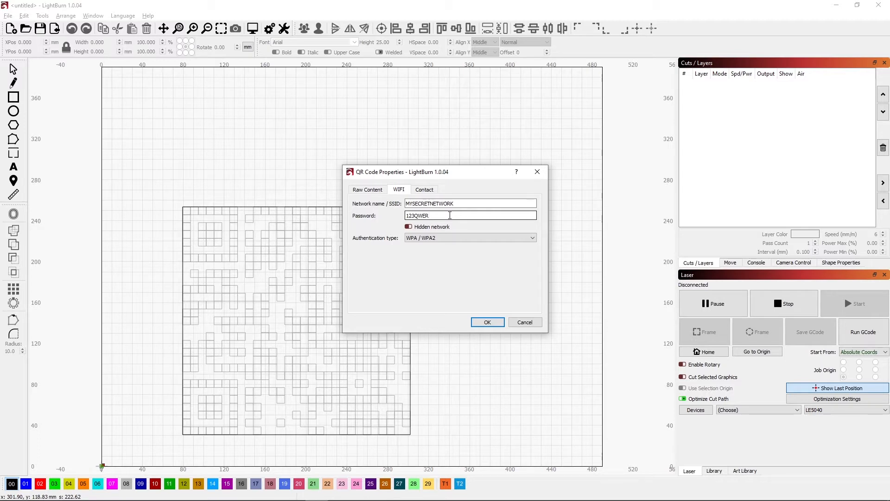
pyautogui.write('45')
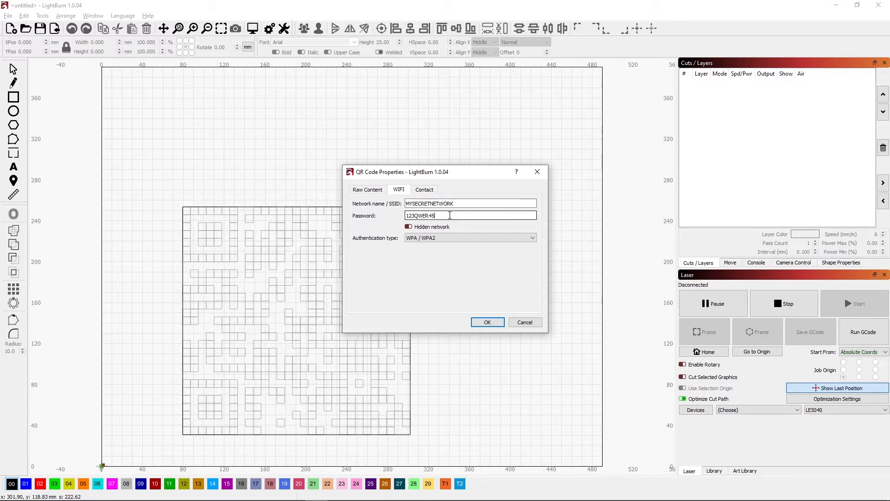
pyautogui.write('6')
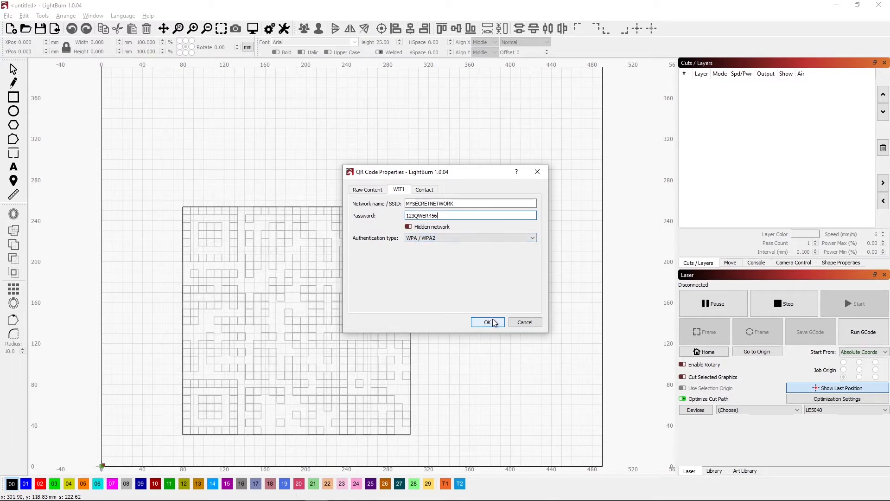
pyautogui.click(486, 321)
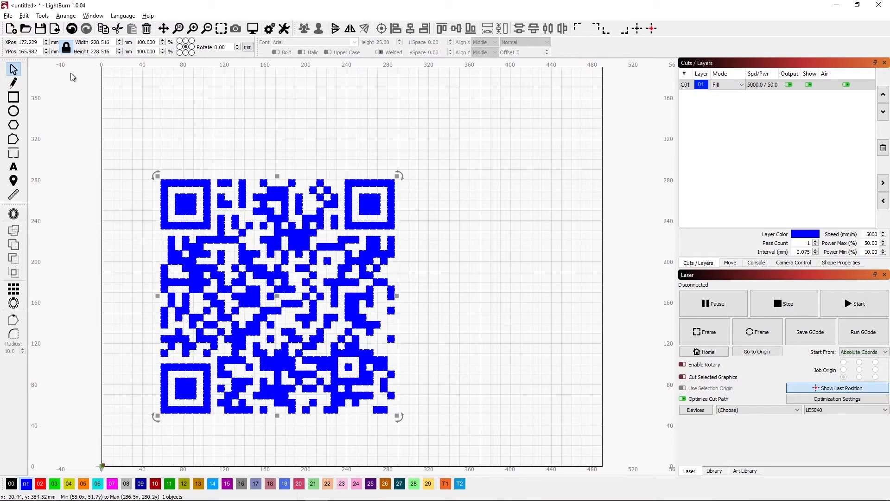
pyautogui.moveTo(275, 281)
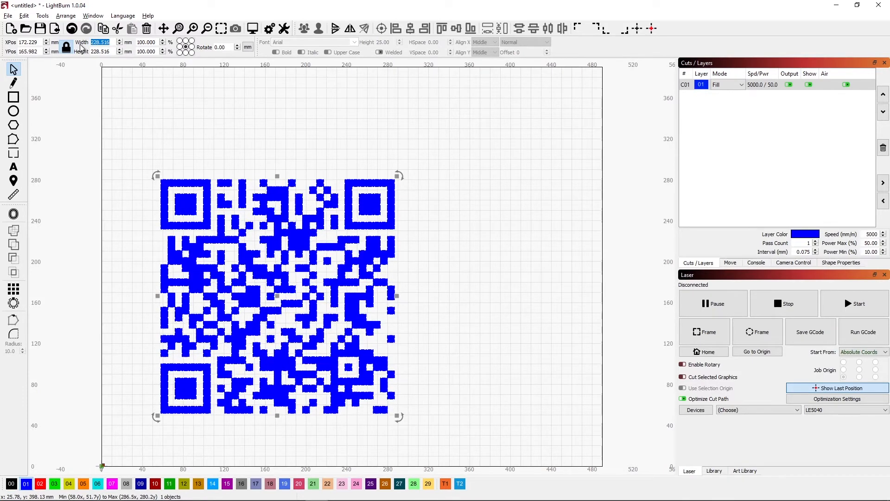
# Resize the QR code to 106 mm wide with aspect locked and move it to the origin corner
pyautogui.write('106.000')
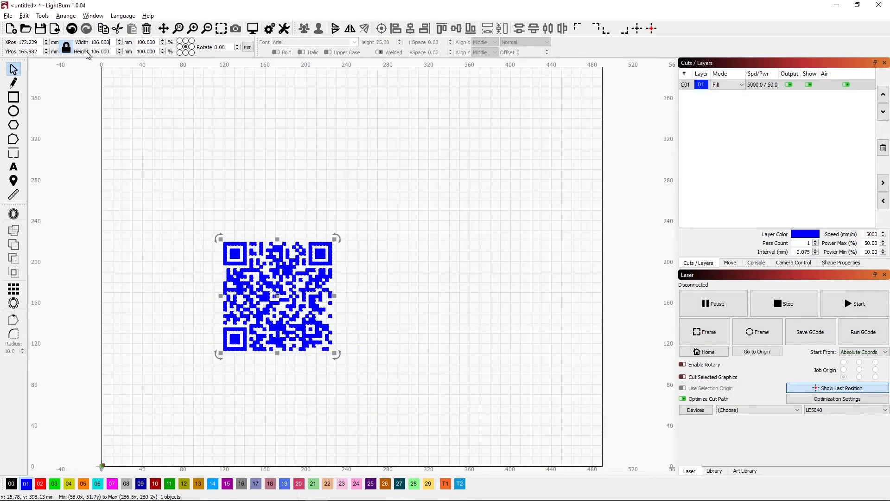
pyautogui.moveTo(279, 294)
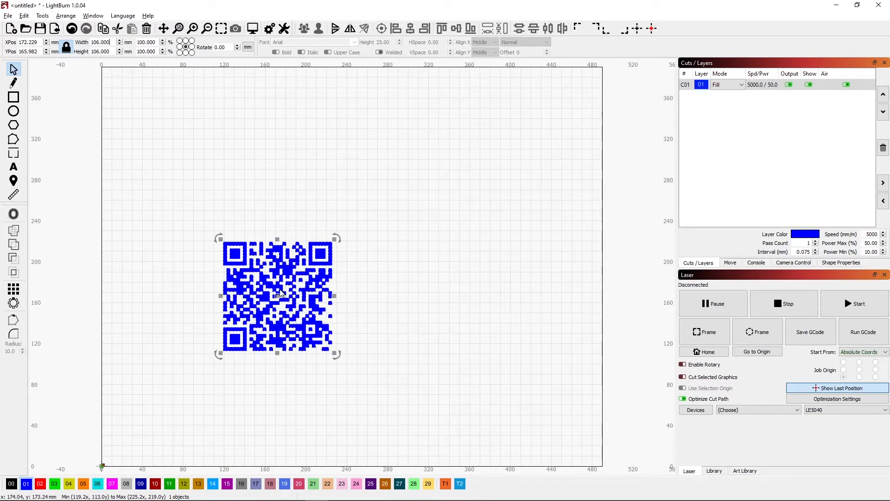
pyautogui.moveTo(276, 295); pyautogui.dragTo(158, 407)
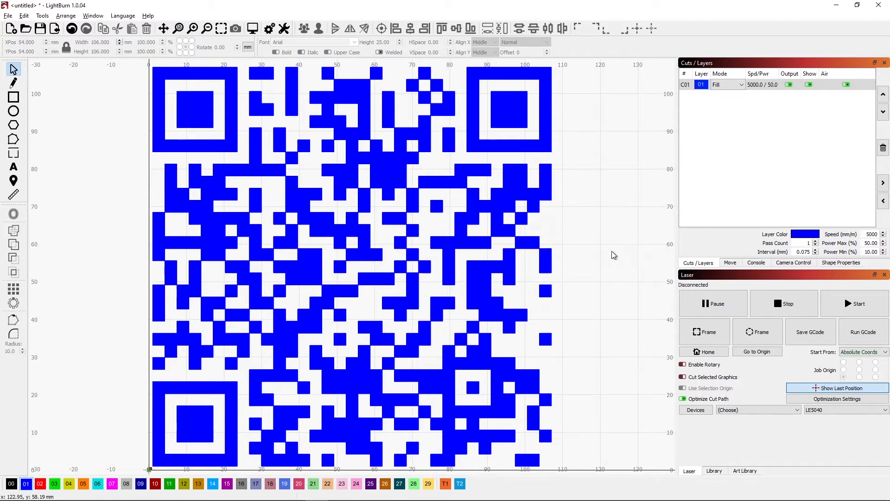
pyautogui.moveTo(516, 136)
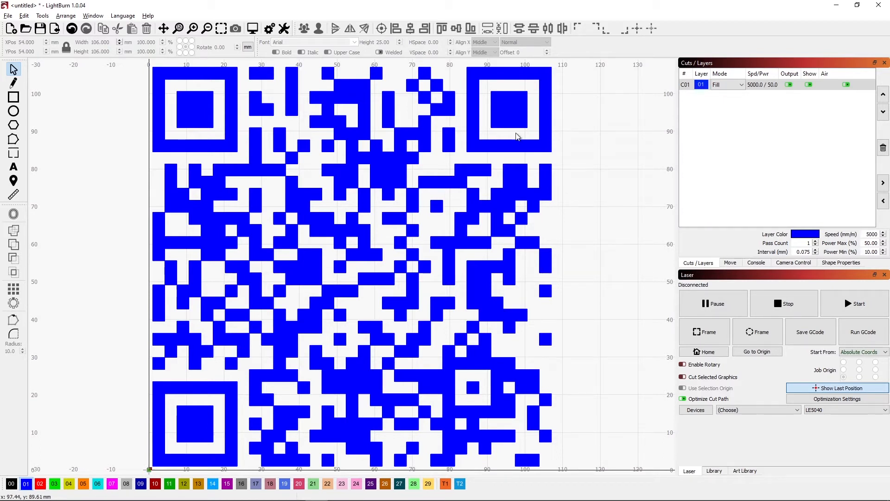
# Show the Tools menu with the Create QR Code entry highlighted
pyautogui.click(42, 16)
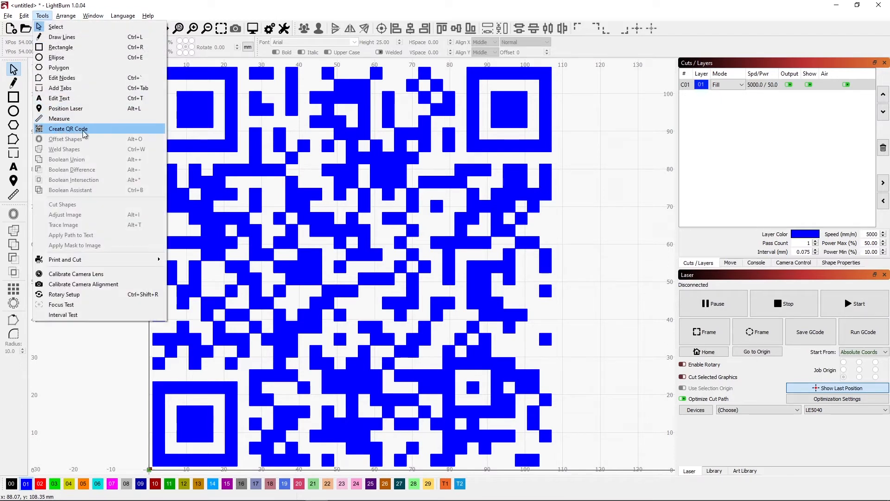
pyautogui.moveTo(91, 133)
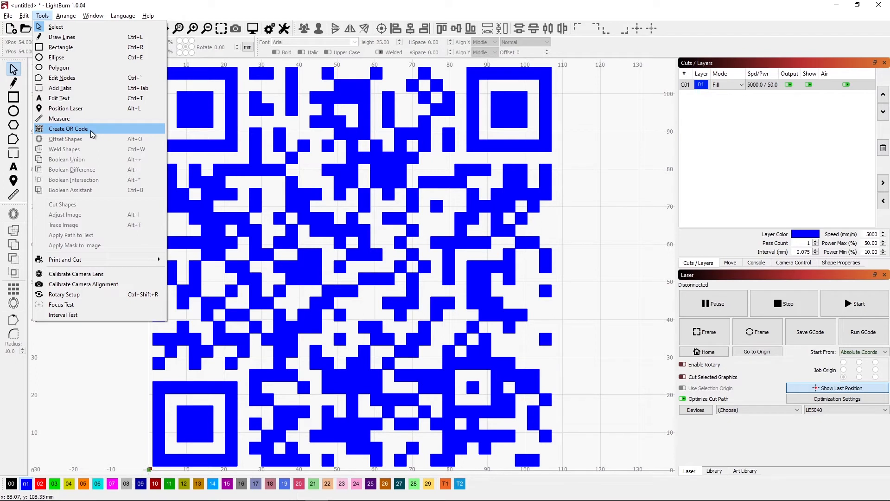